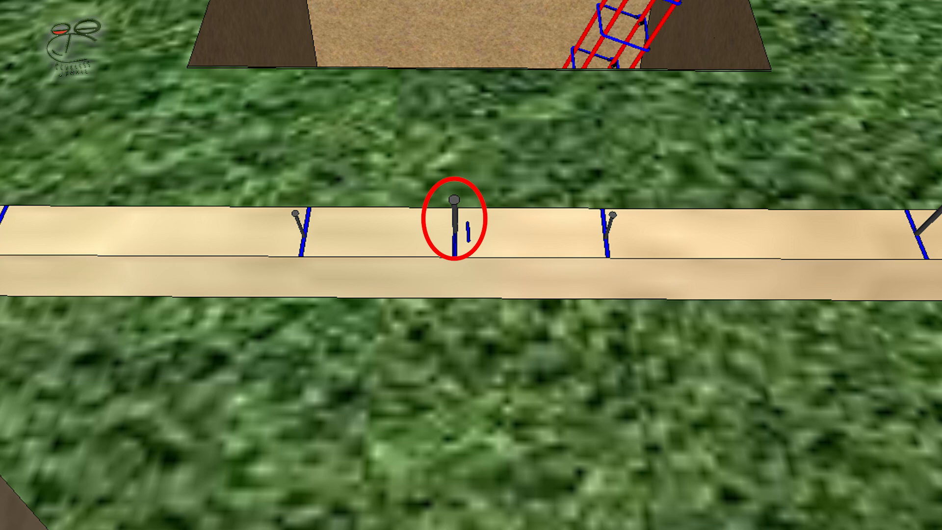
{"action": "left_click", "coordinate": [453, 216]}
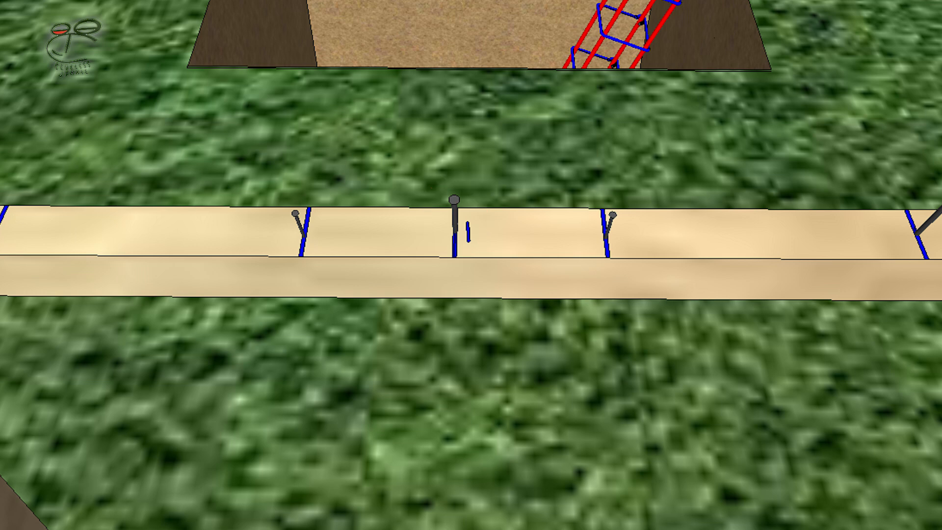